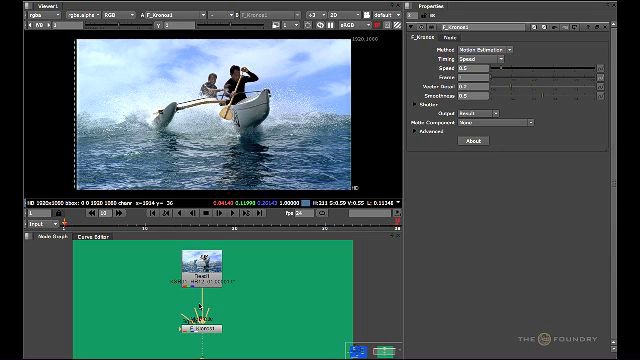
# Show the retiming Method options in the Kronos node's Properties panel
pyautogui.moveTo(192, 316); pyautogui.dragTo(298, 316)
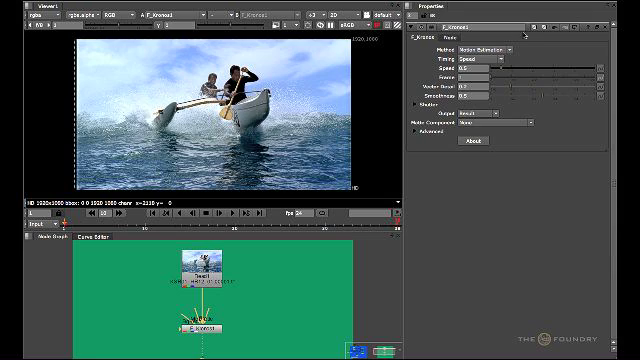
pyautogui.click(484, 48)
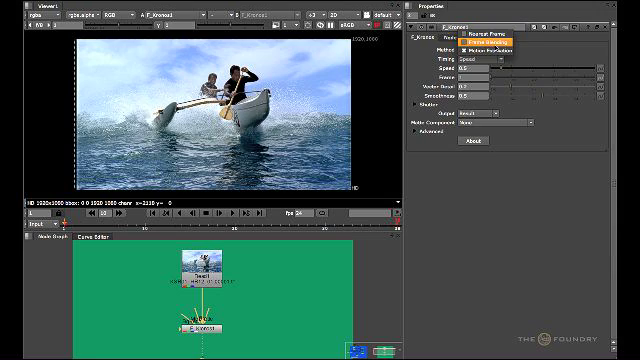